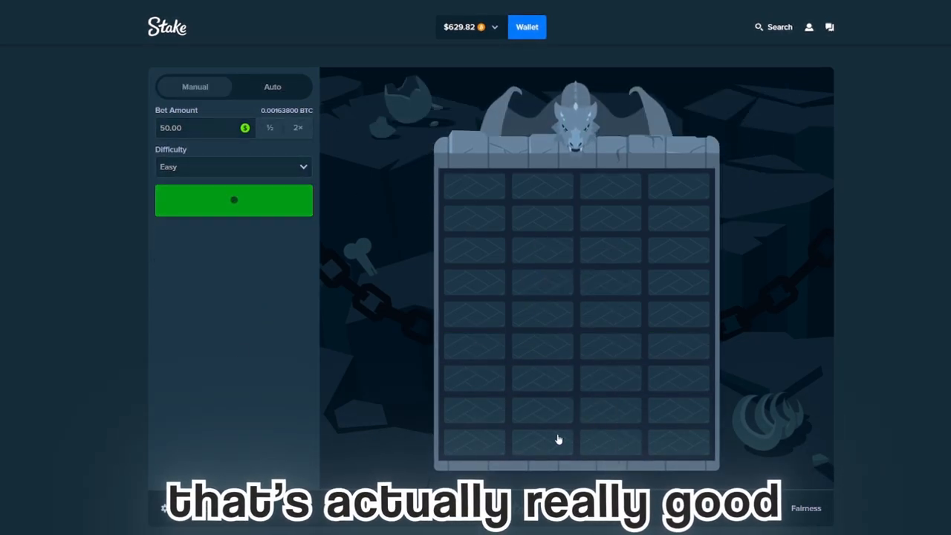
# - Play the $50 Easy round and cash out at 2.32x for $116, then dismiss Live Stats
pyautogui.click(541, 440)
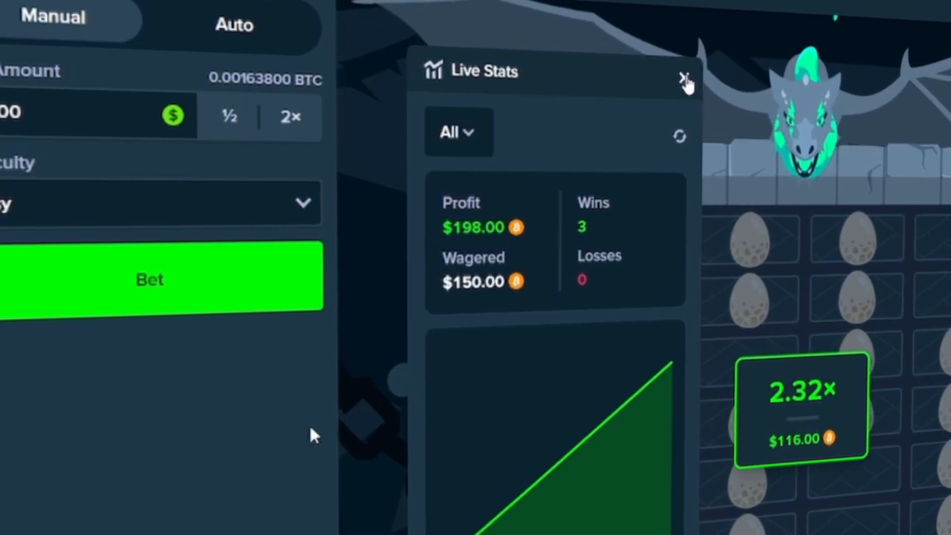
pyautogui.click(684, 78)
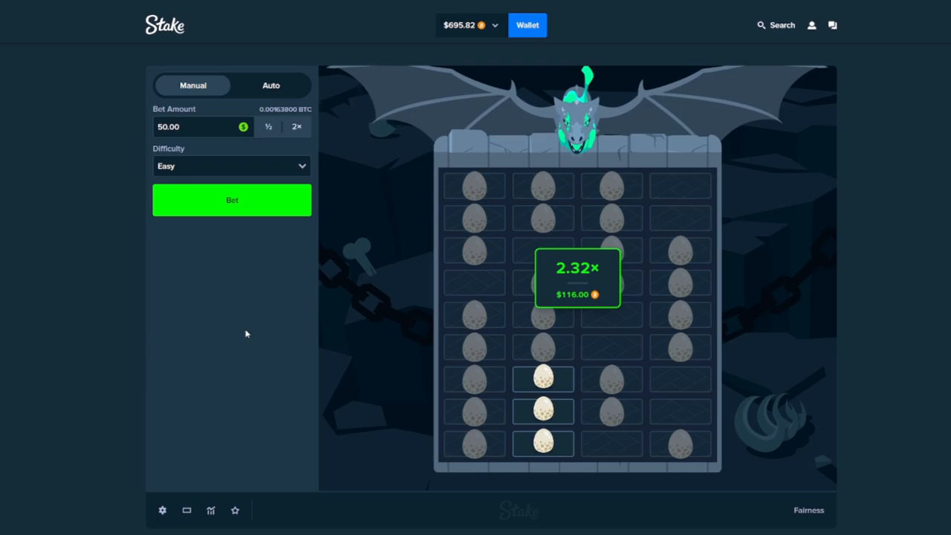
# - Switch to Master difficulty with a $5 bet and cash out a round at 15.68x
pyautogui.click(232, 165)
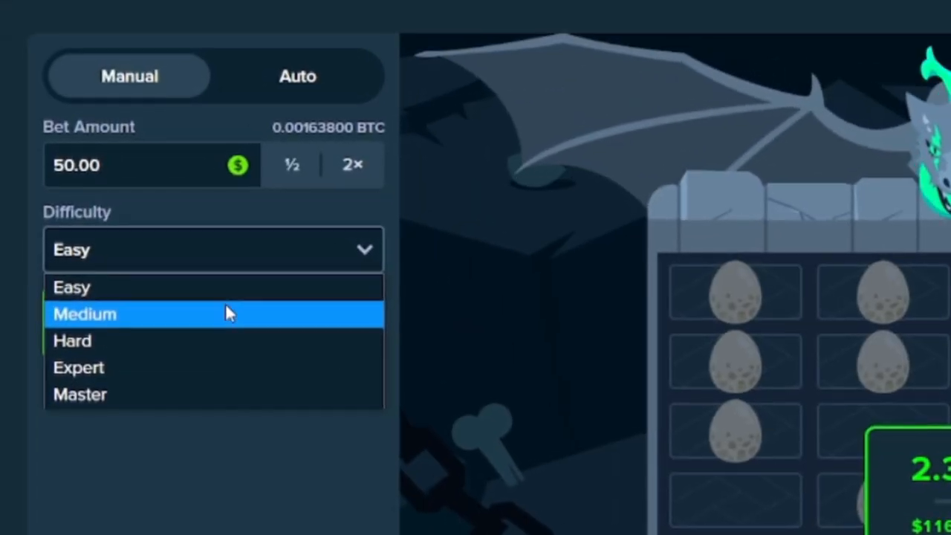
pyautogui.click(81, 394)
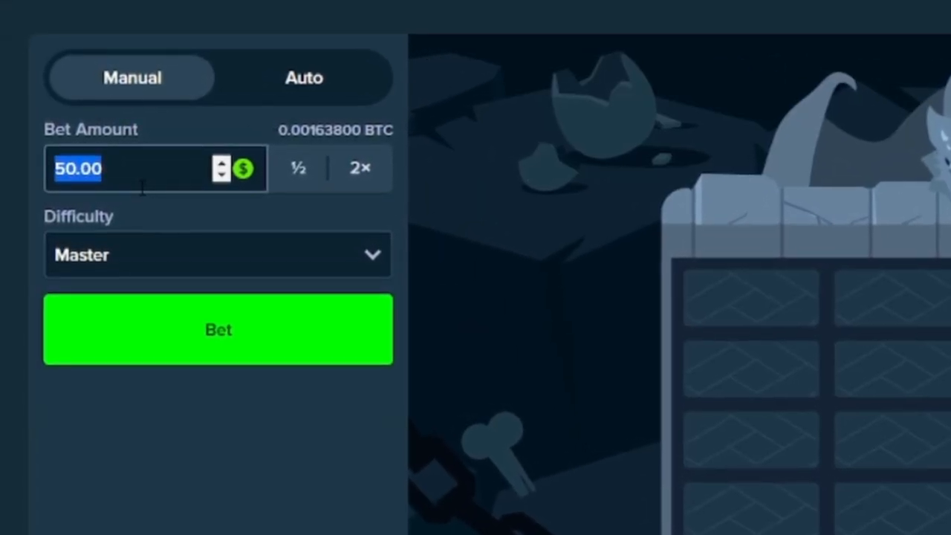
pyautogui.write('5')
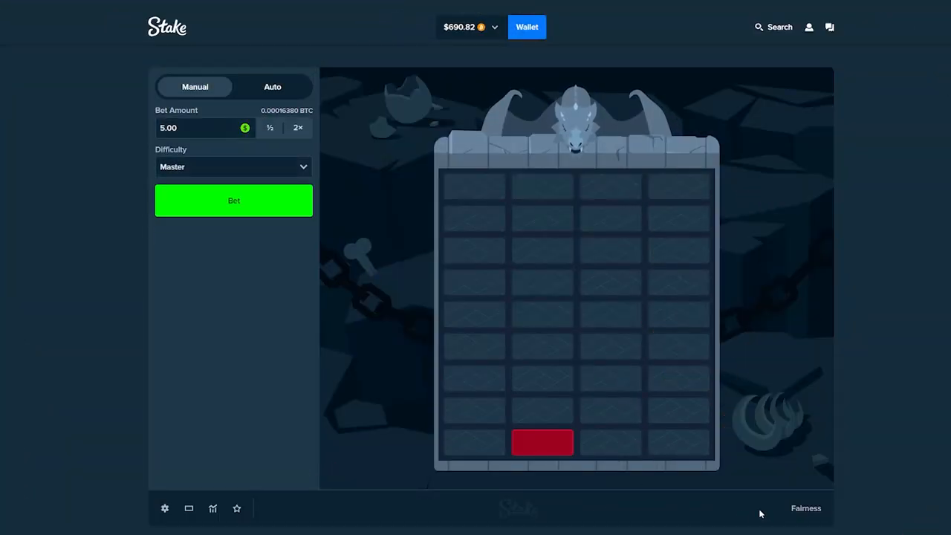
pyautogui.click(541, 443)
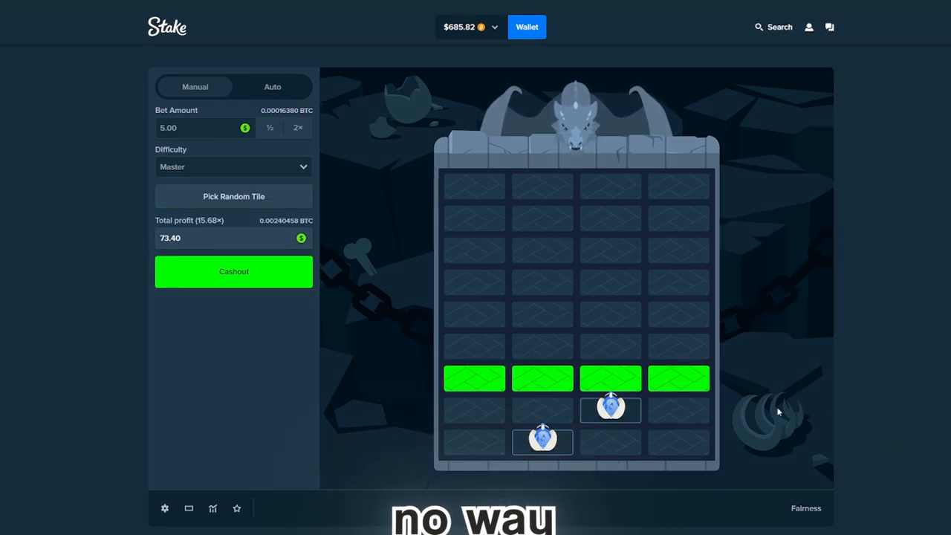
pyautogui.click(233, 271)
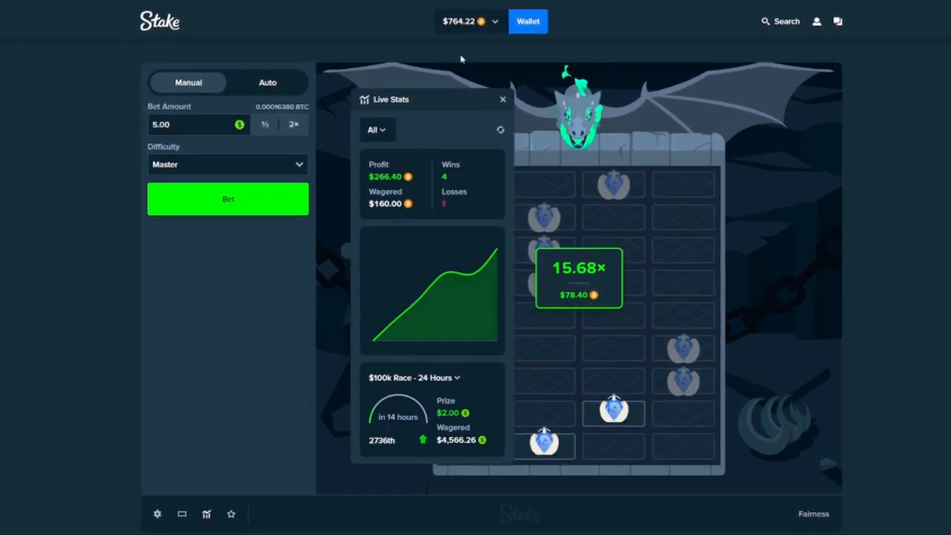
pyautogui.click(502, 98)
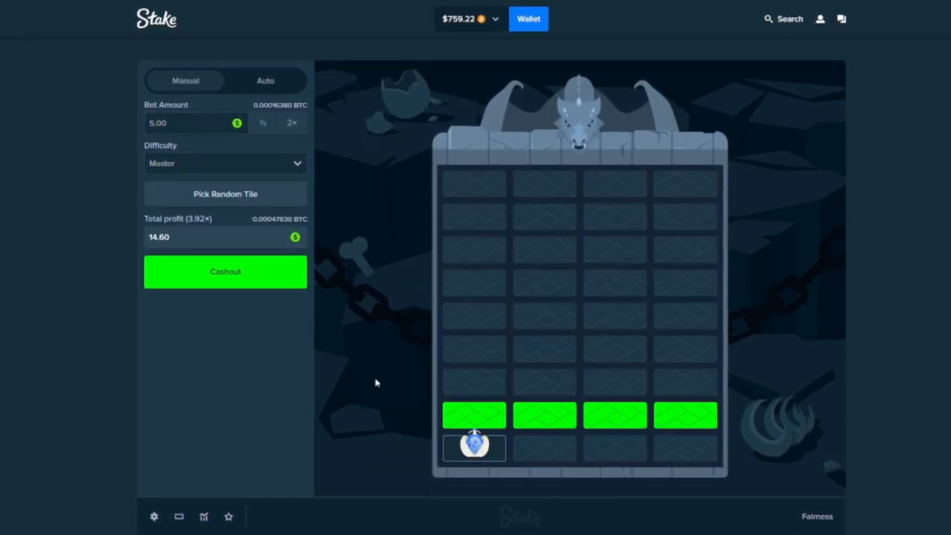
# - Play further $5 Master rounds, picking tiles and cashing out, reaching a $822.22 wallet
pyautogui.click(225, 270)
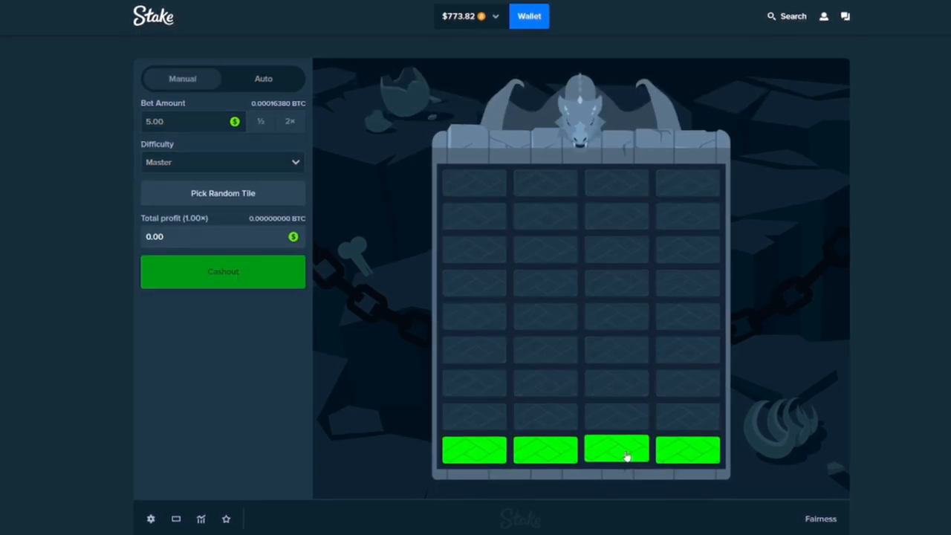
pyautogui.click(617, 449)
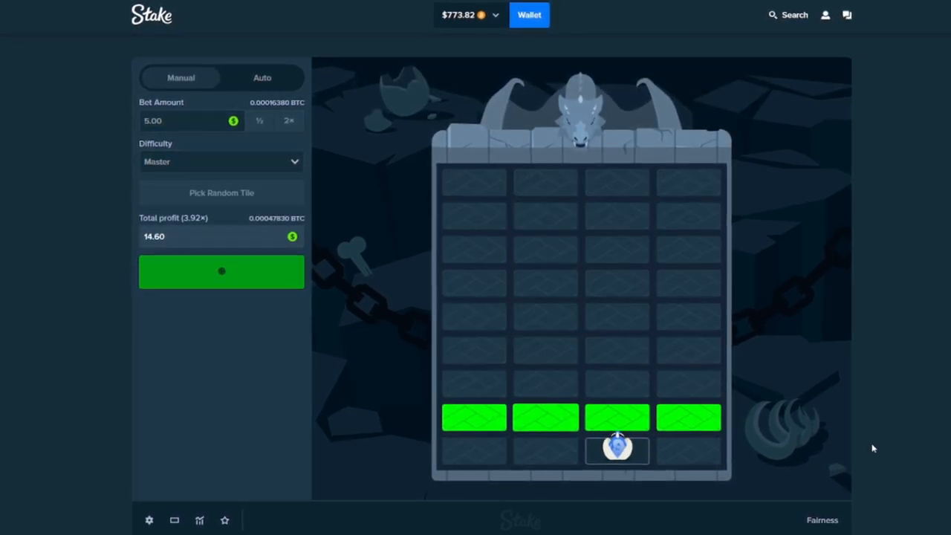
pyautogui.click(617, 449)
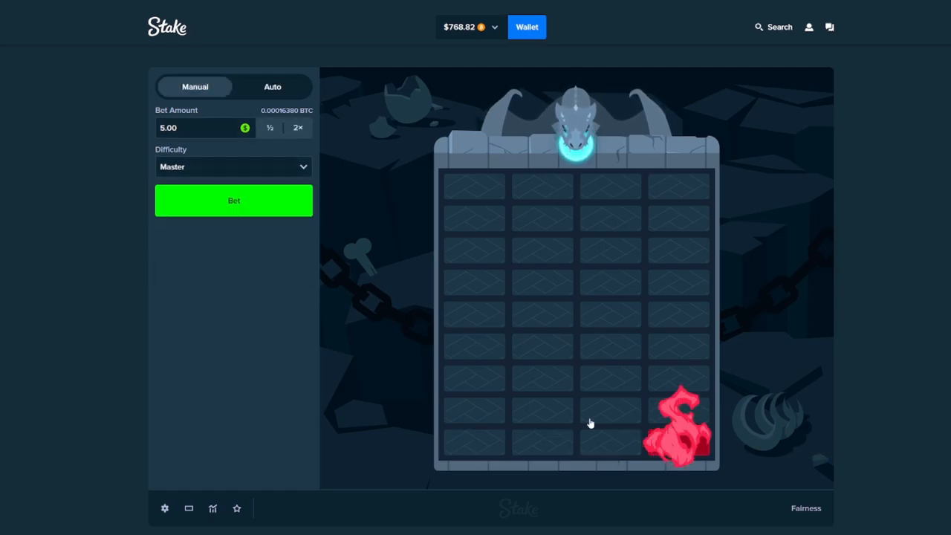
pyautogui.click(234, 201)
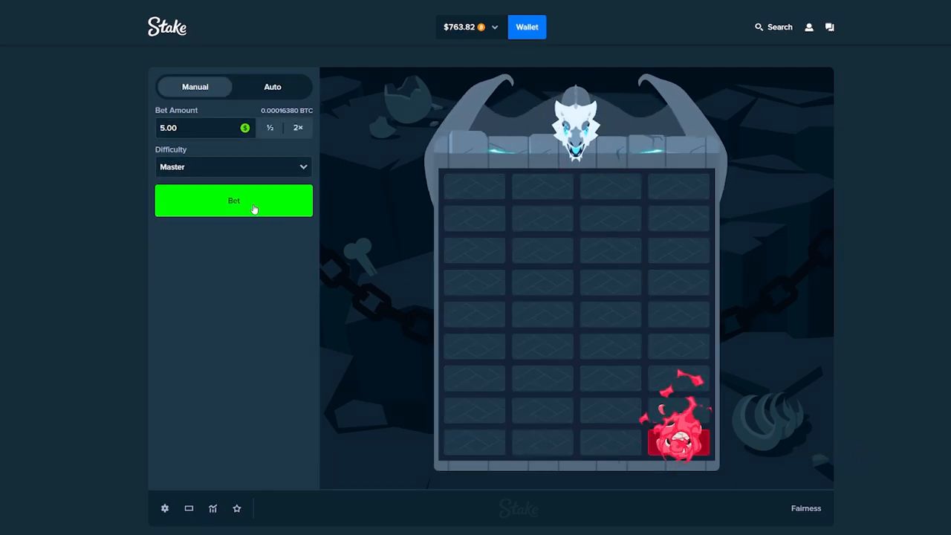
pyautogui.click(233, 200)
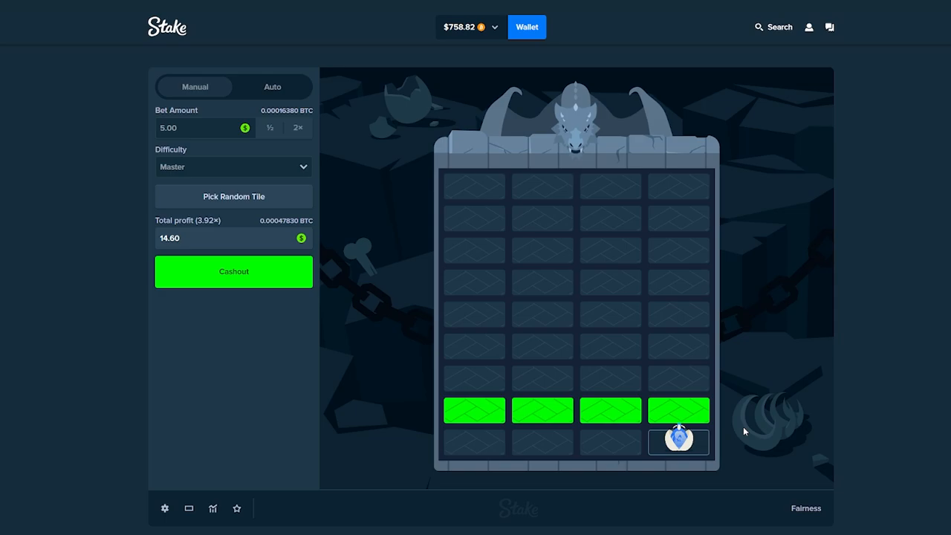
pyautogui.click(233, 270)
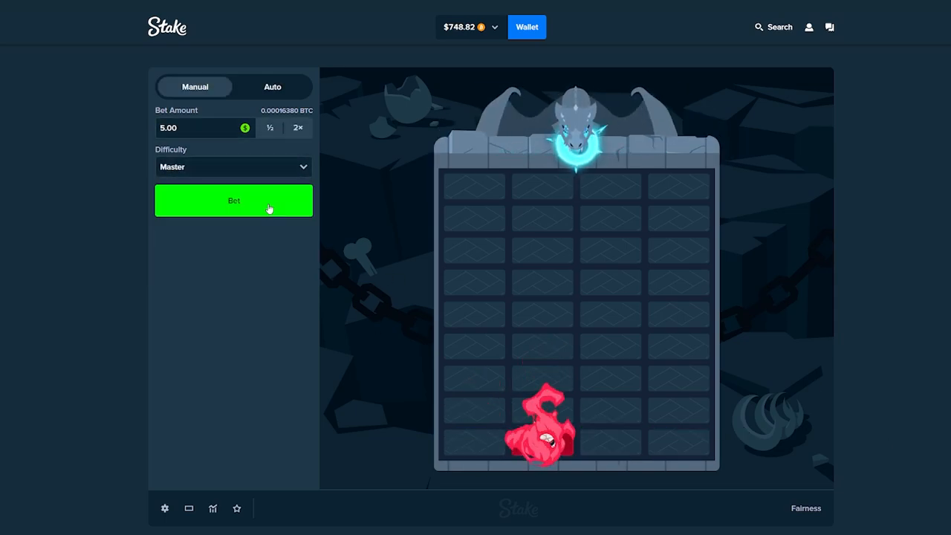
pyautogui.click(234, 200)
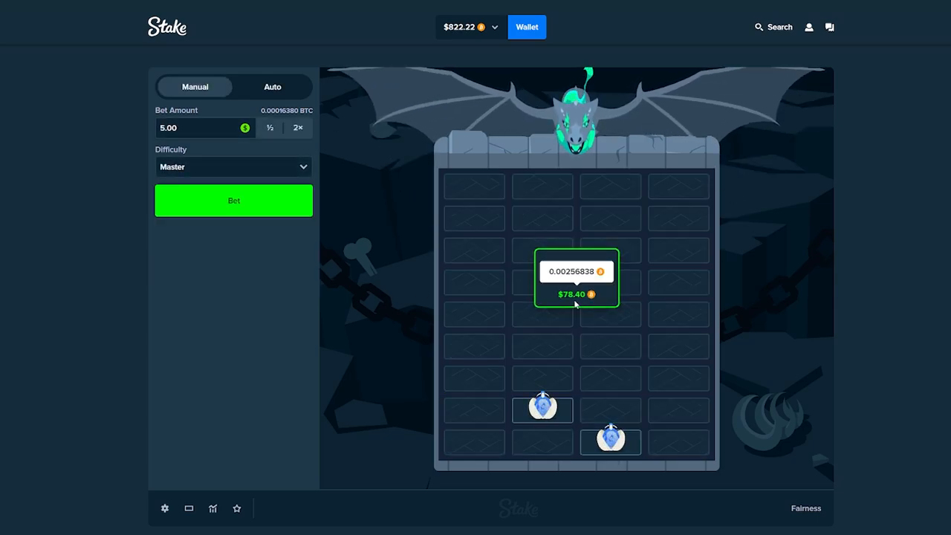
# - Play $7 rounds on Expert then Hard, dropping the wallet to $724.22 with a Hard round at 3.92x
pyautogui.click(213, 509)
pyautogui.write('7')
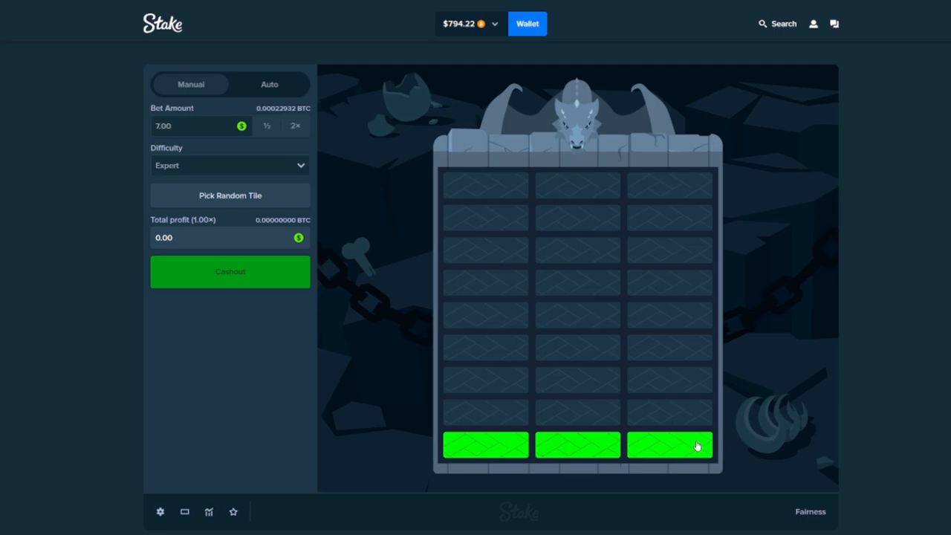
pyautogui.click(669, 444)
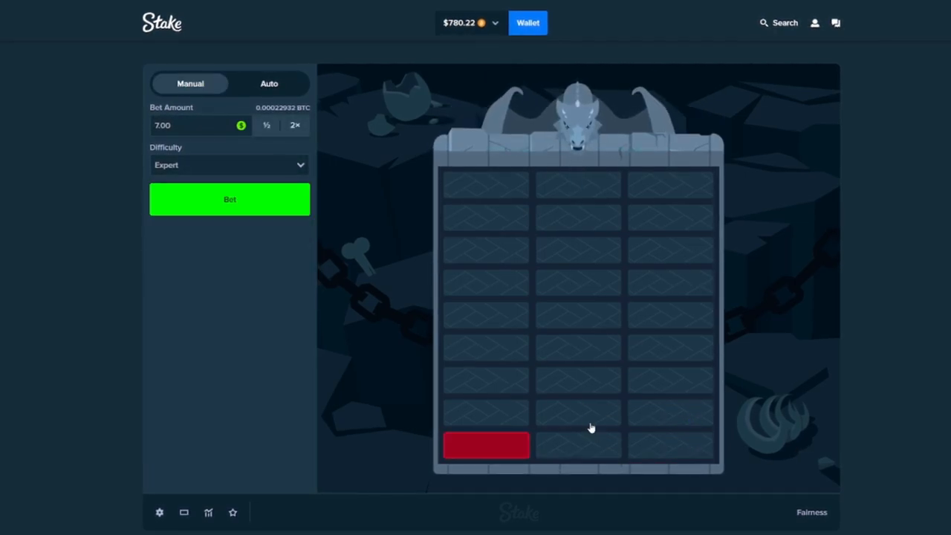
pyautogui.click(229, 199)
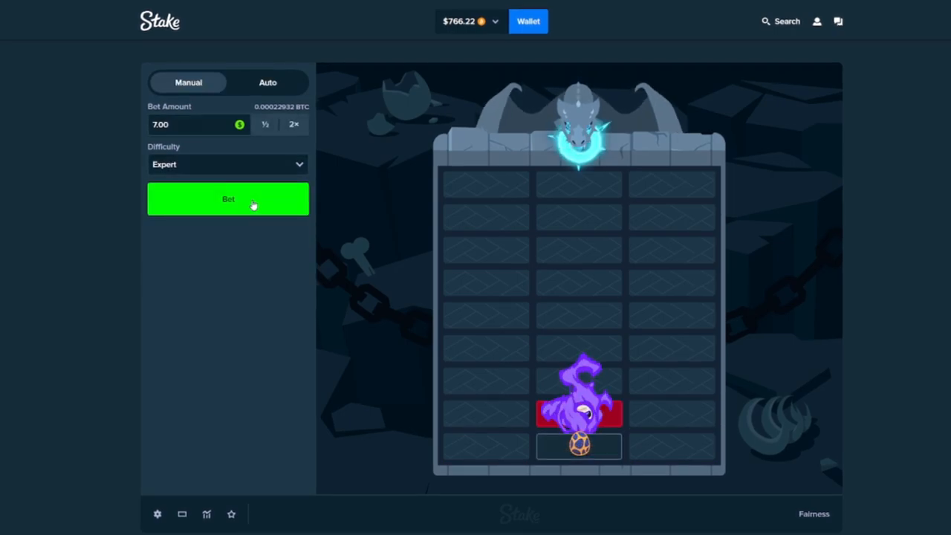
pyautogui.click(229, 199)
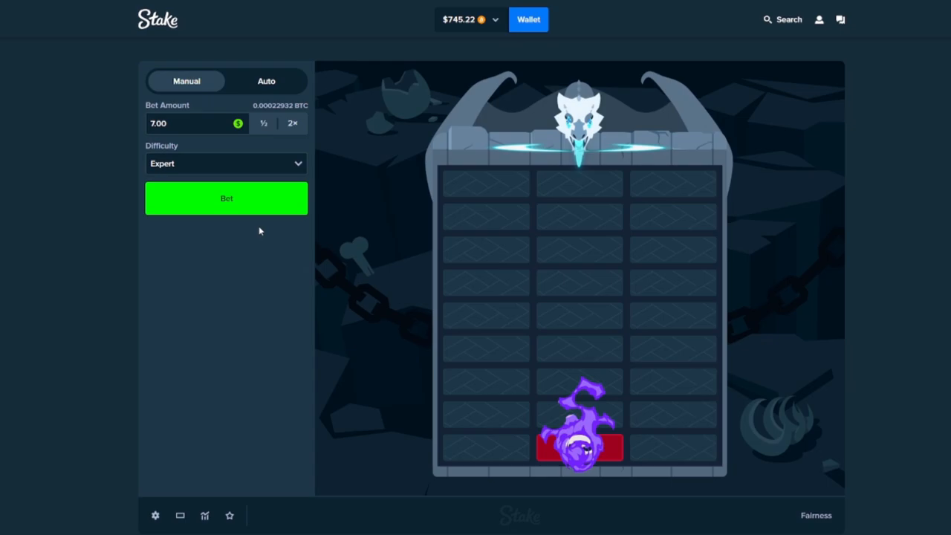
pyautogui.click(226, 197)
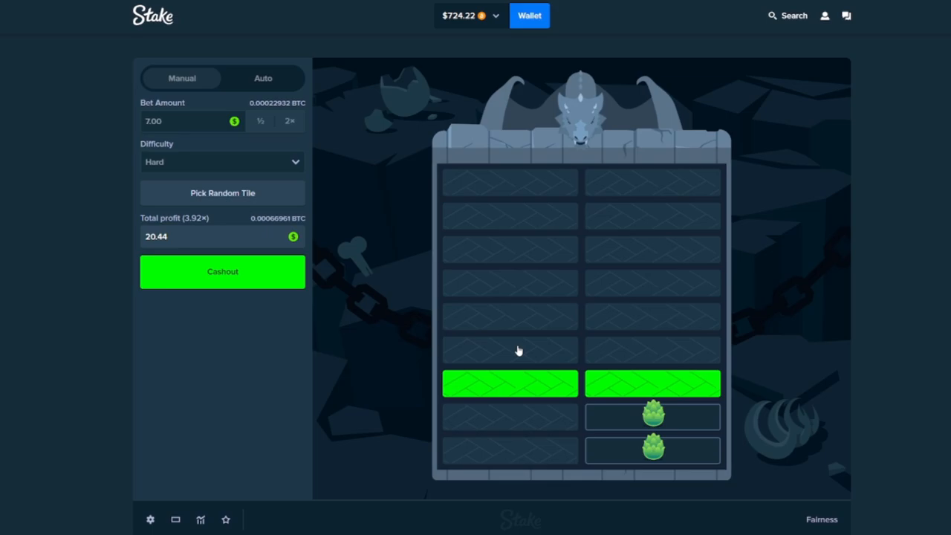
# - Go to account settings' Offers page and enter the bonus code 'fatnoob'
pyautogui.click(223, 271)
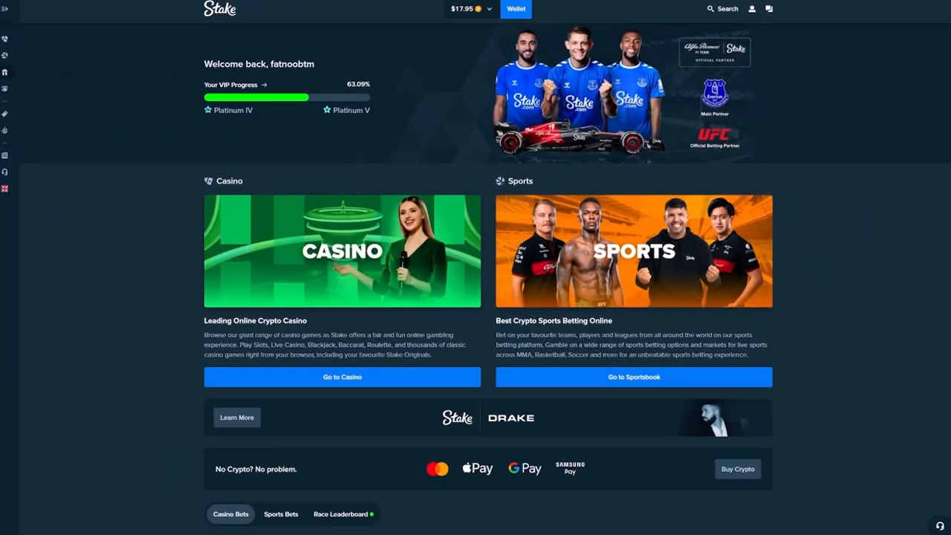
pyautogui.click(752, 9)
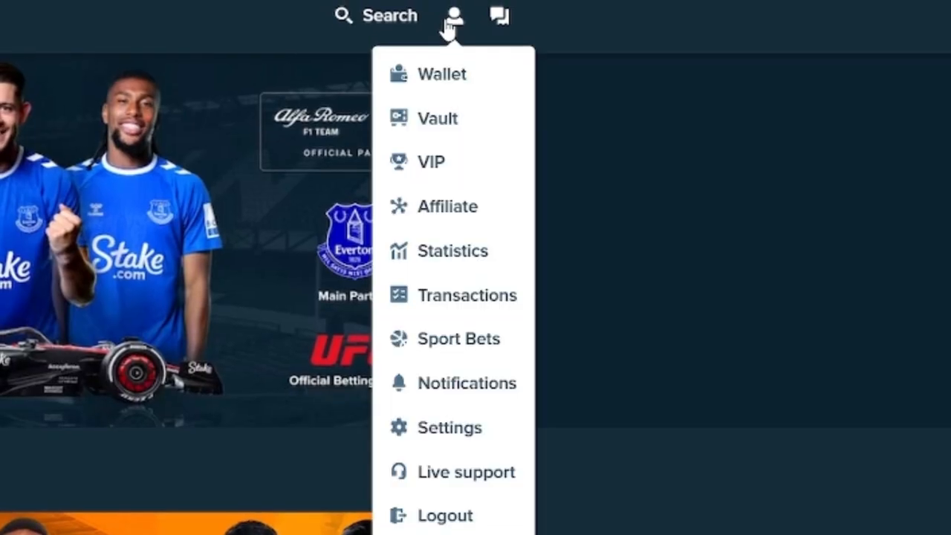
pyautogui.click(449, 428)
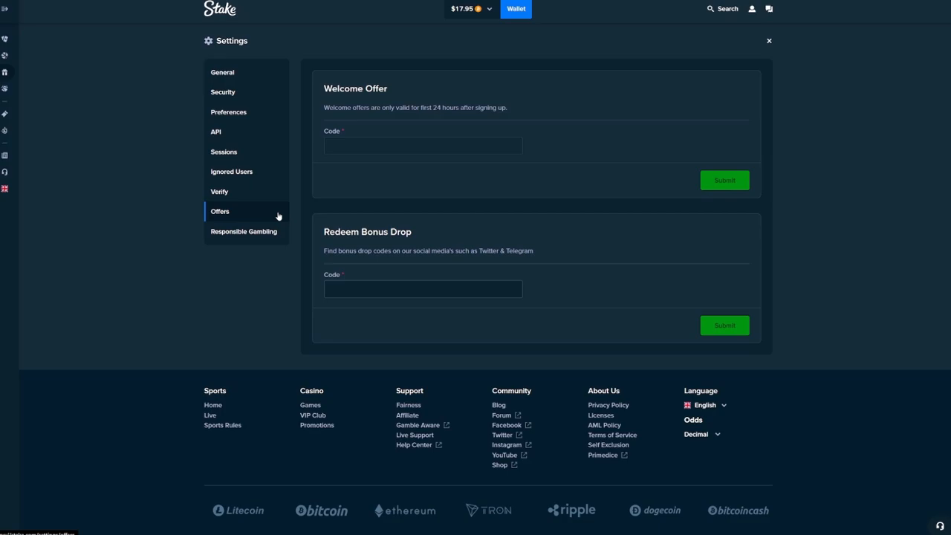
pyautogui.write('fatnoob')
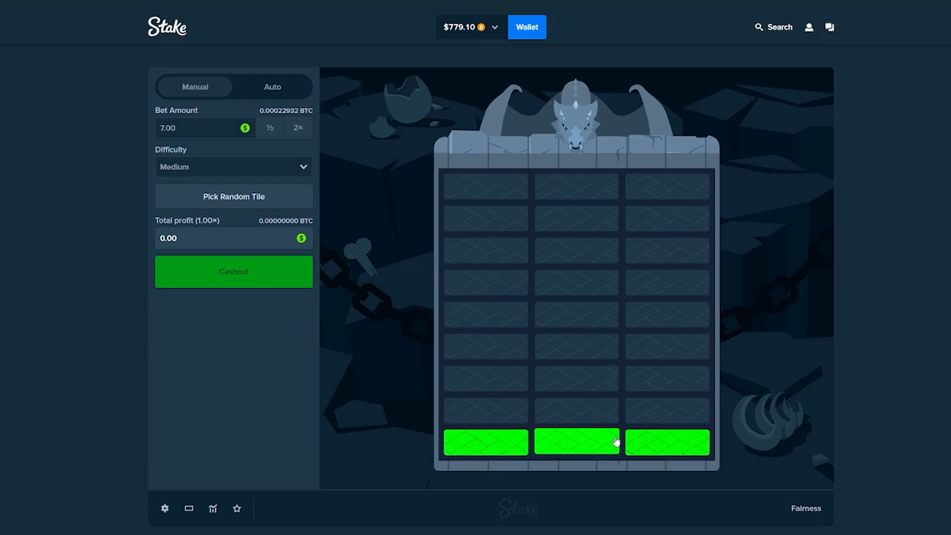
# - Climb the Medium round and cash out at 4.96x
pyautogui.click(577, 442)
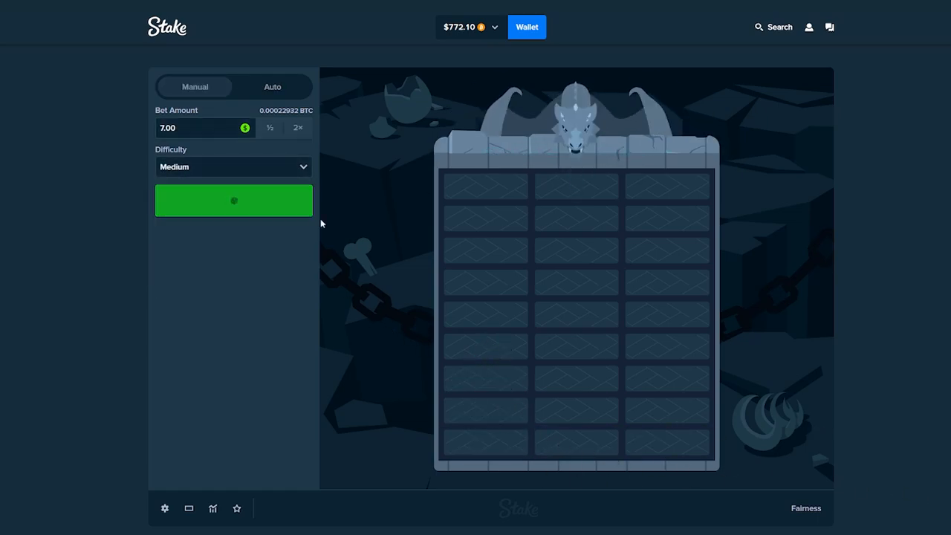
pyautogui.click(233, 201)
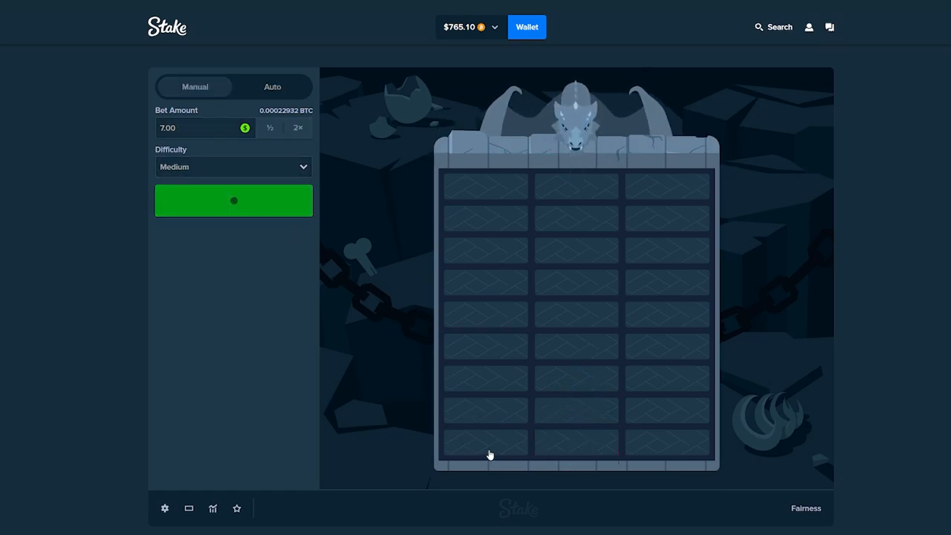
pyautogui.click(233, 199)
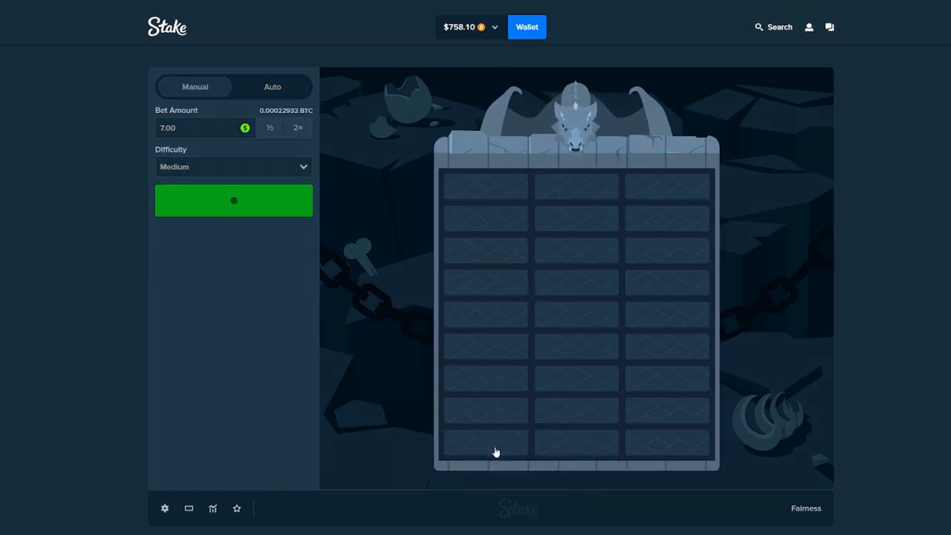
pyautogui.click(233, 200)
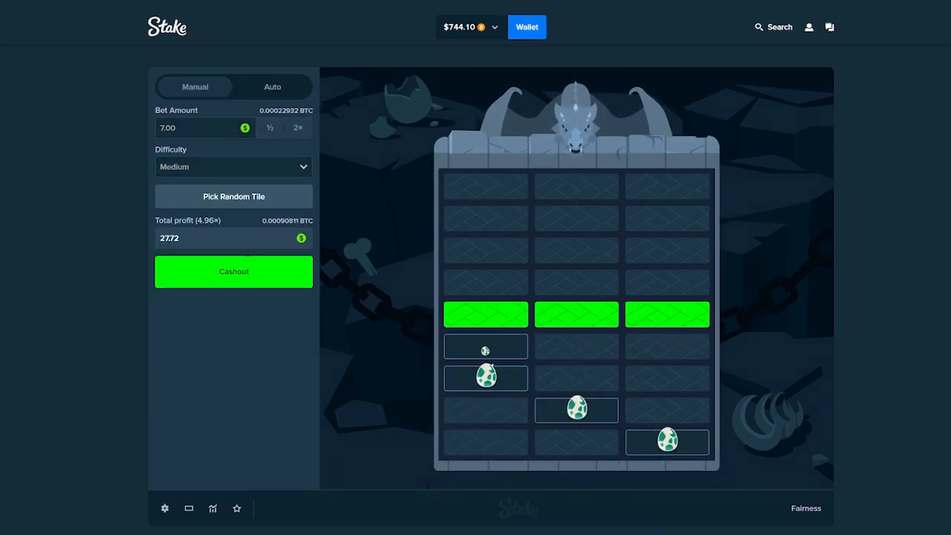
pyautogui.click(234, 271)
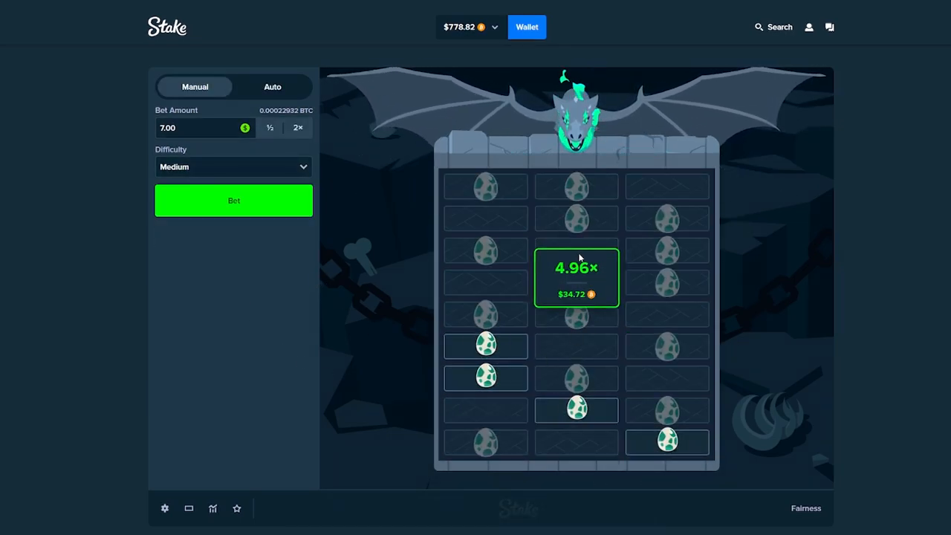
# - Raise the bet to $15 and play rounds that hit losing tiles, leaving about $738
pyautogui.click(196, 128)
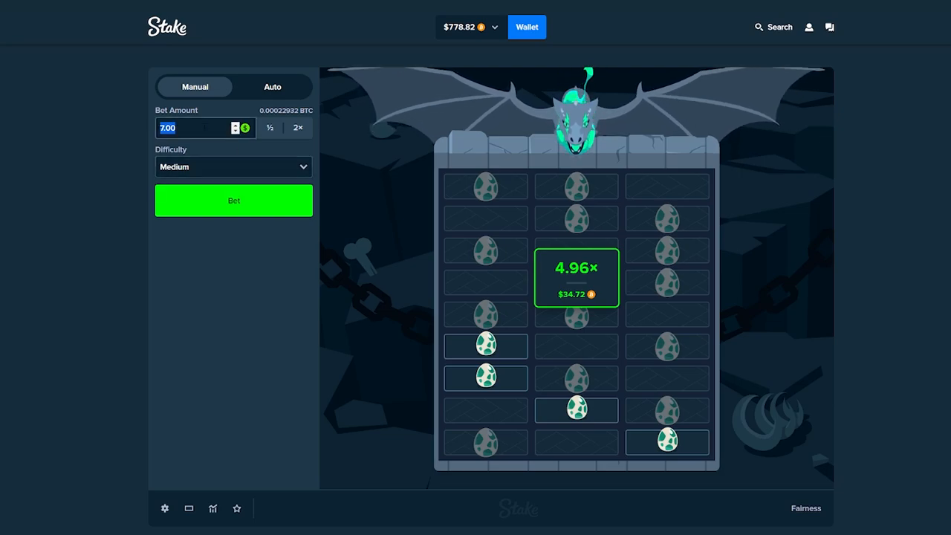
pyautogui.click(233, 199)
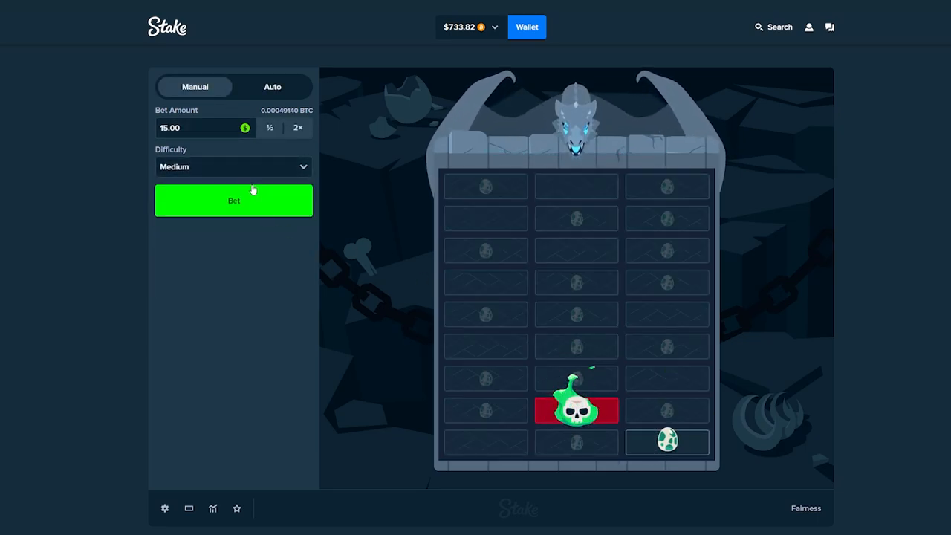
pyautogui.click(484, 410)
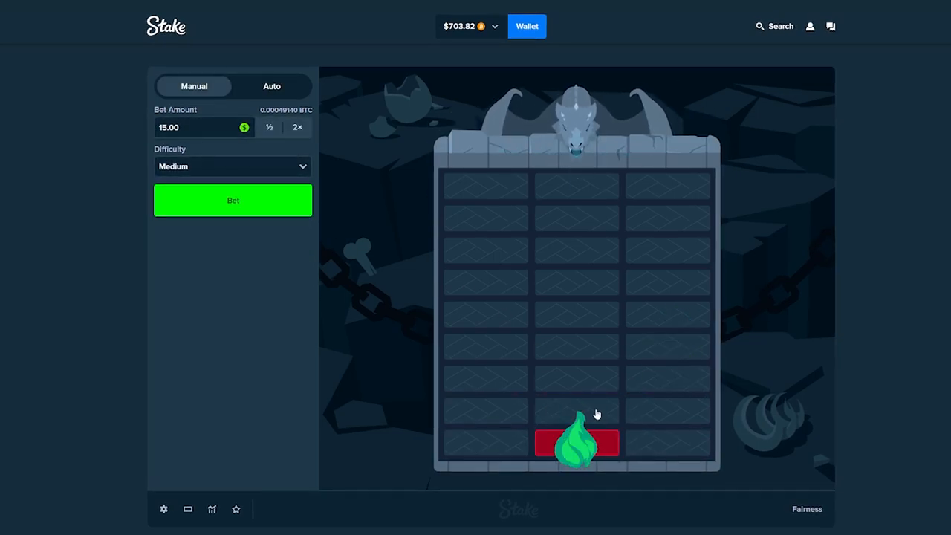
pyautogui.click(577, 443)
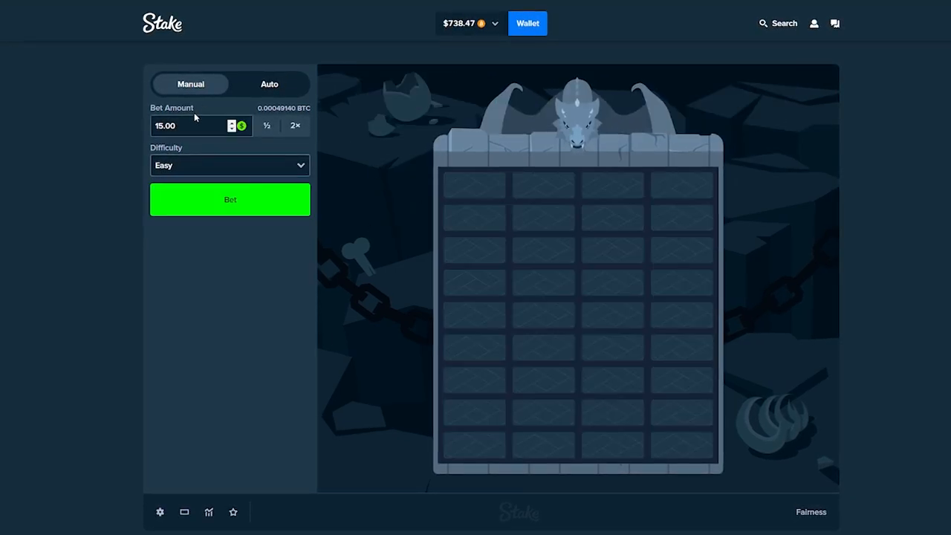
# - Bet $50 on Easy, clear rows and cash out at 2.32x for $116, wallet $804.47
pyautogui.click(190, 125)
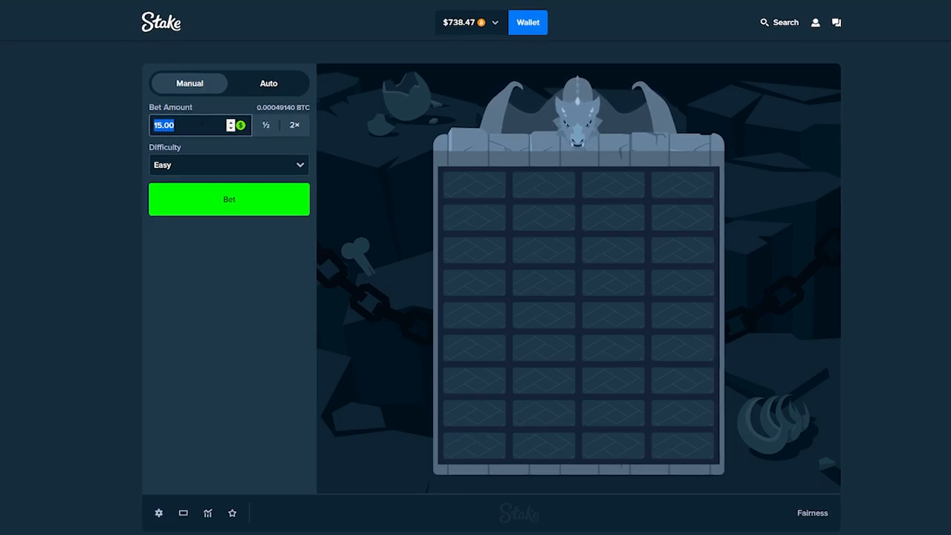
pyautogui.write('50')
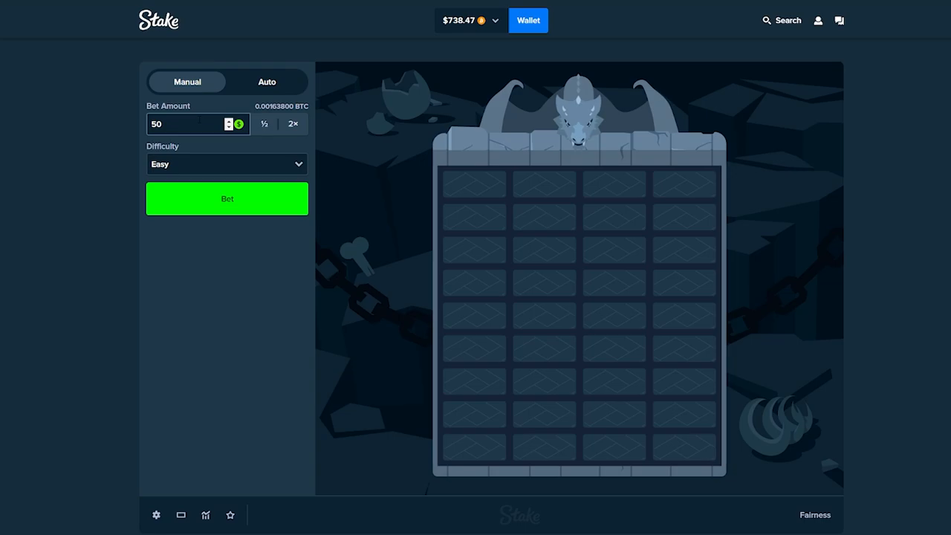
pyautogui.click(190, 123)
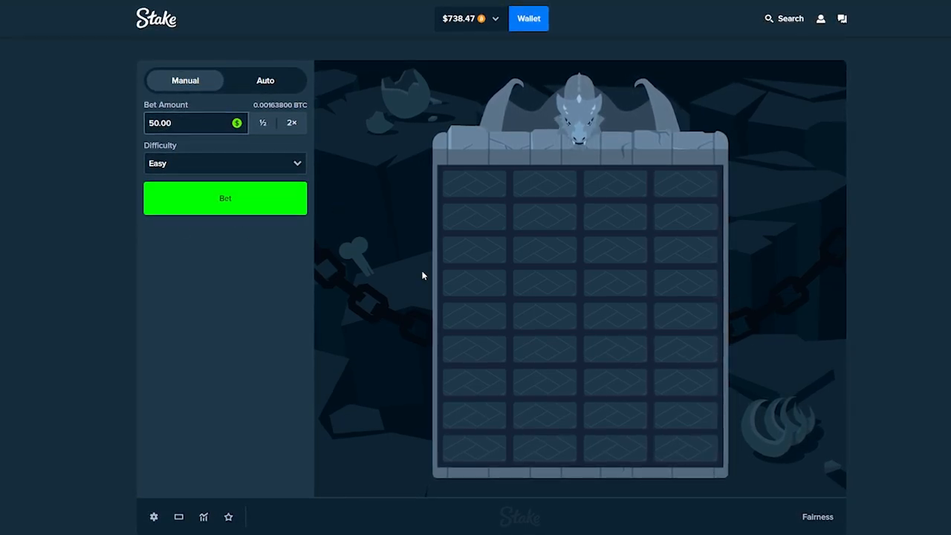
pyautogui.click(224, 198)
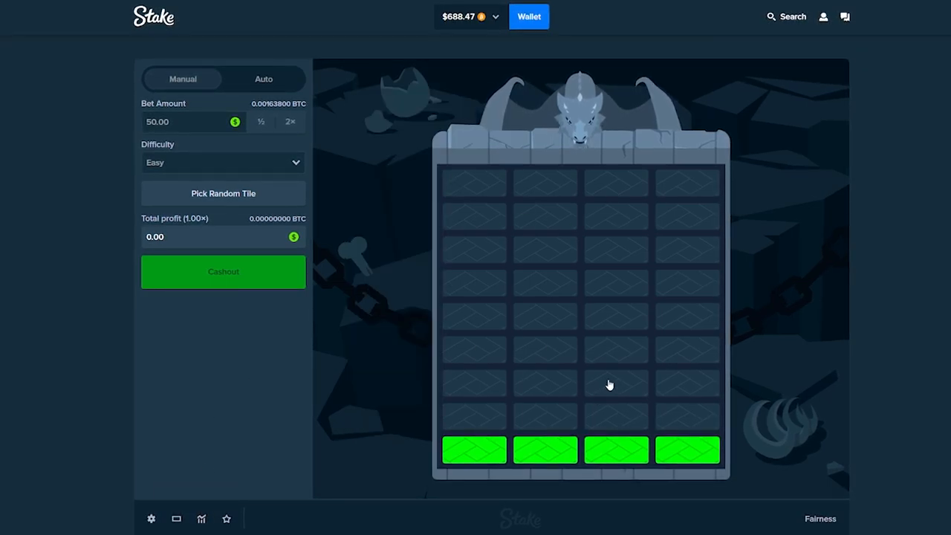
pyautogui.click(687, 449)
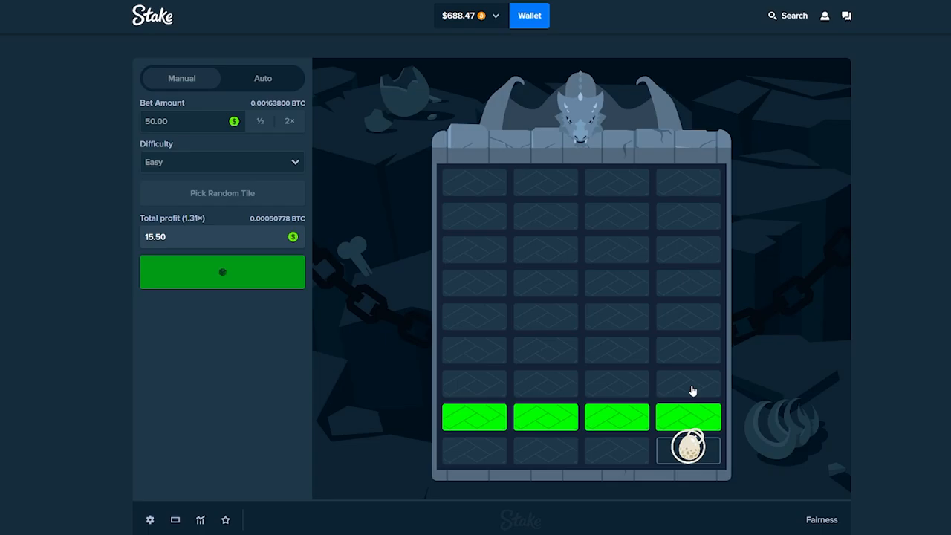
pyautogui.click(686, 449)
pyautogui.write('300')
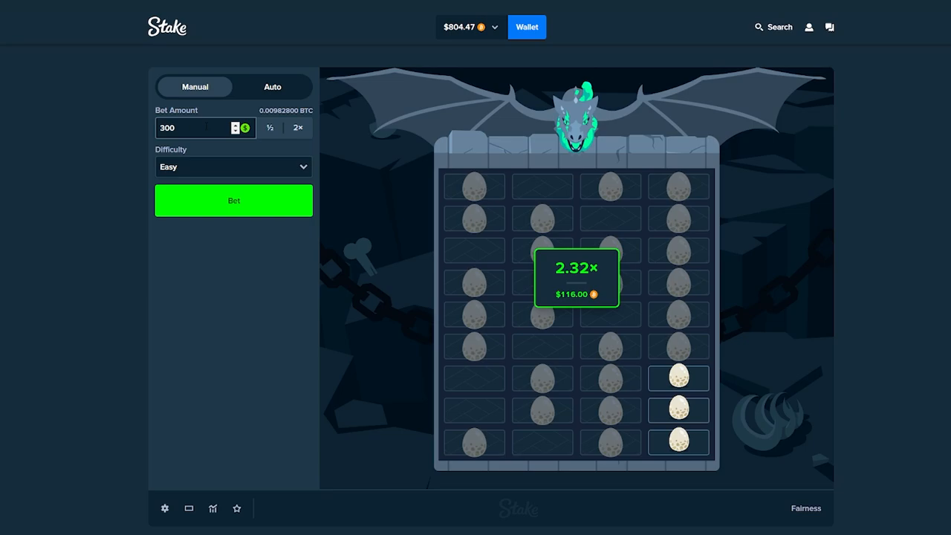
# - Stake $300, clear one row and cash out at 1.31x for $393, then set the bet to 25
pyautogui.click(233, 199)
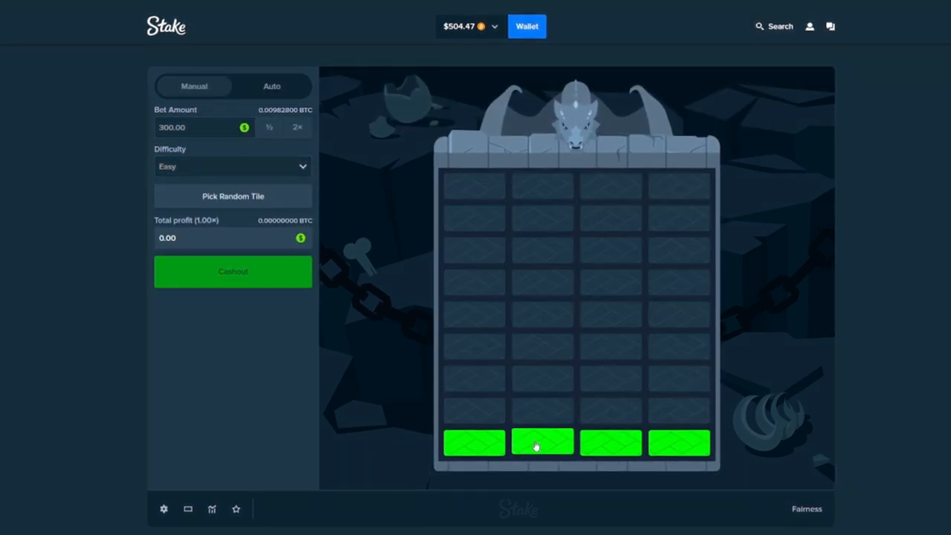
pyautogui.click(541, 443)
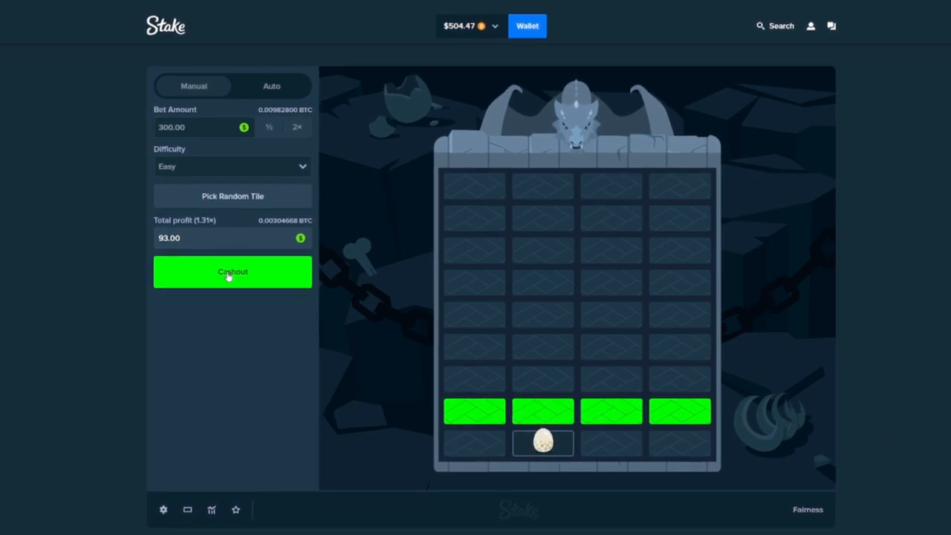
pyautogui.click(232, 270)
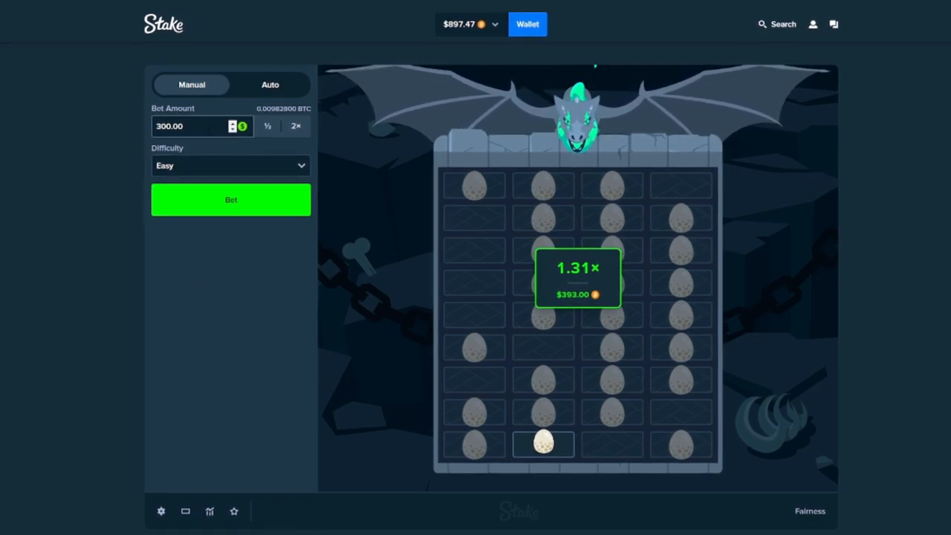
pyautogui.click(193, 125)
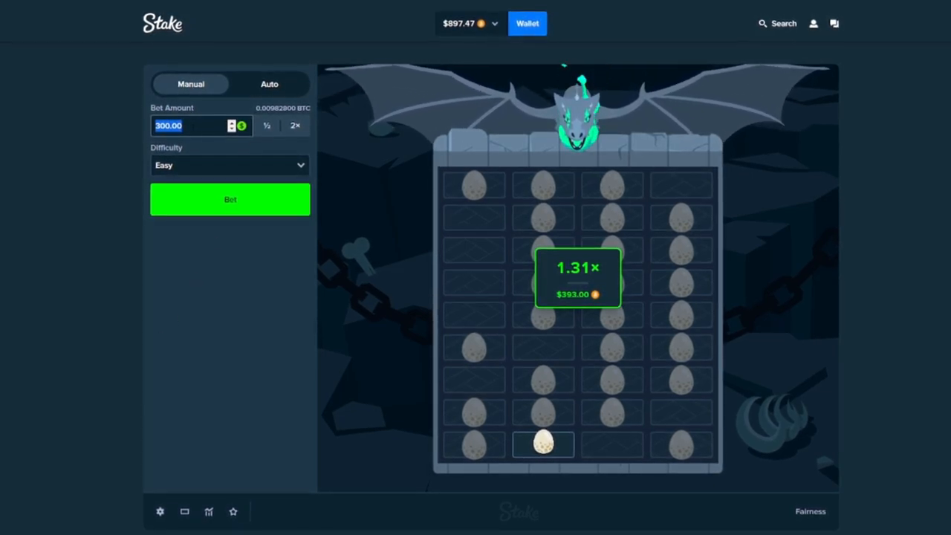
pyautogui.write('25')
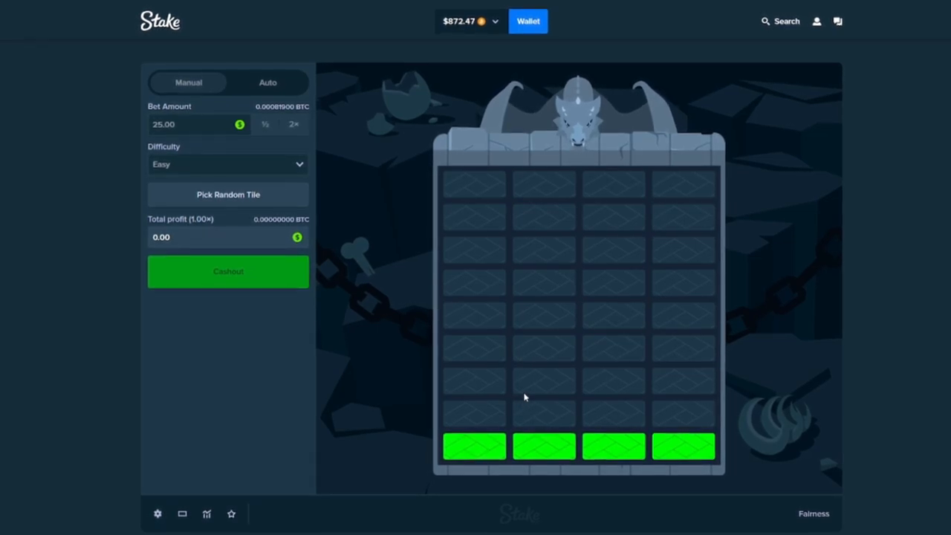
# - Play $25 rounds: a 2.32x cashout for $58 and another round, wallet $938.47
pyautogui.click(544, 446)
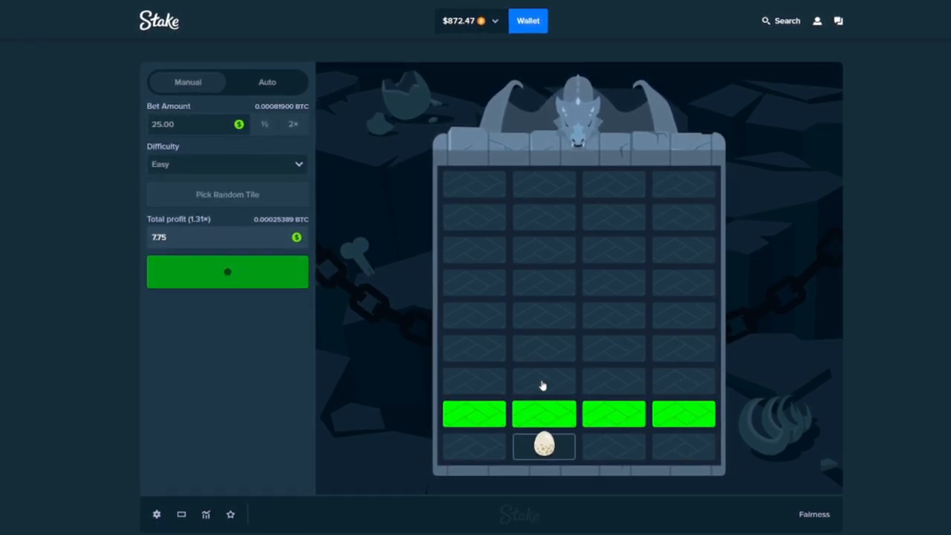
pyautogui.click(544, 381)
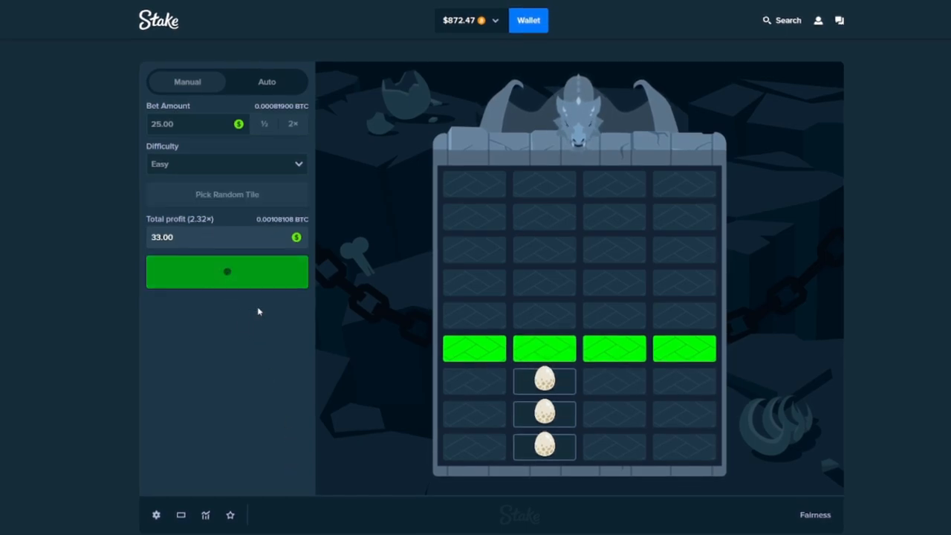
pyautogui.click(225, 271)
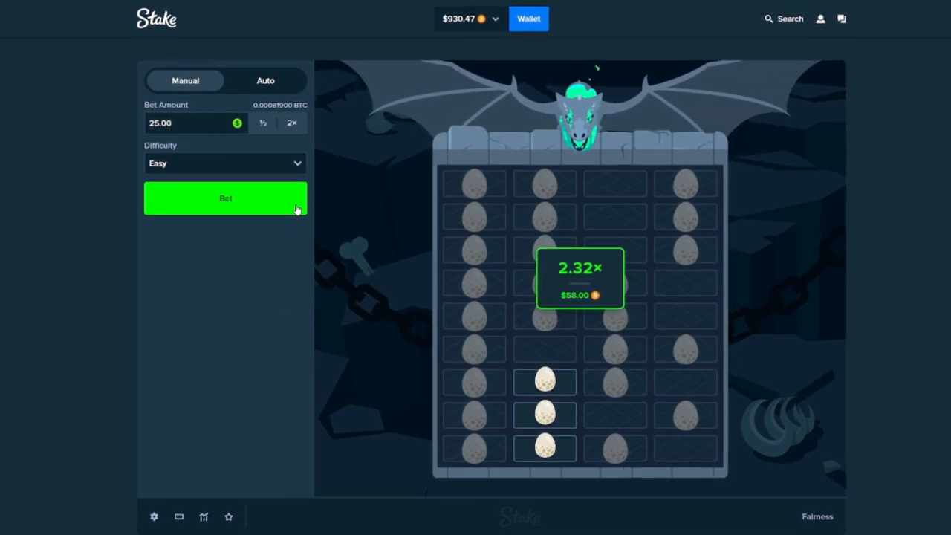
pyautogui.click(226, 199)
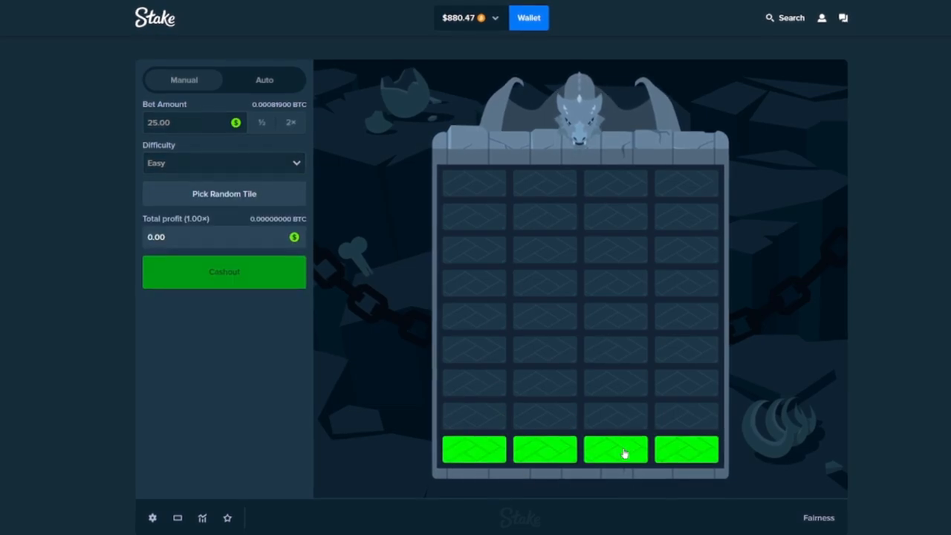
pyautogui.click(686, 449)
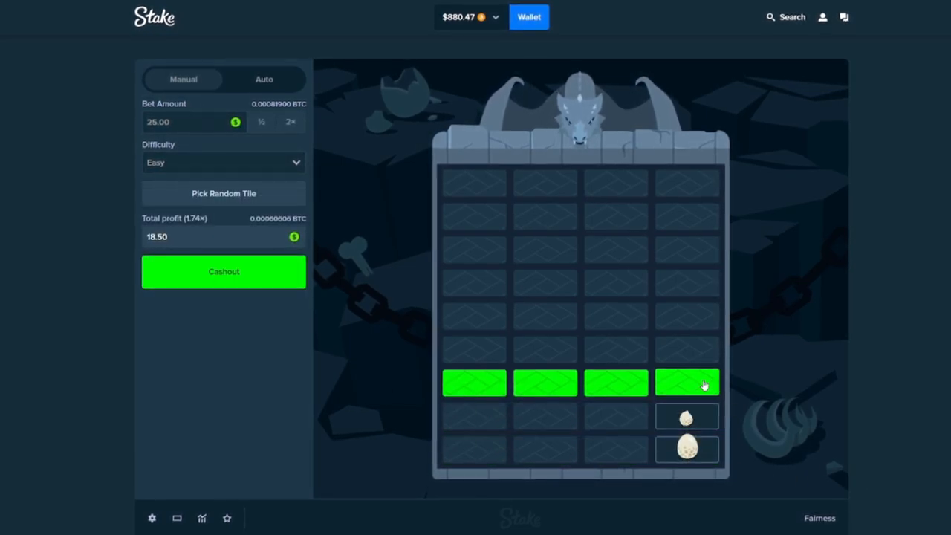
pyautogui.click(223, 271)
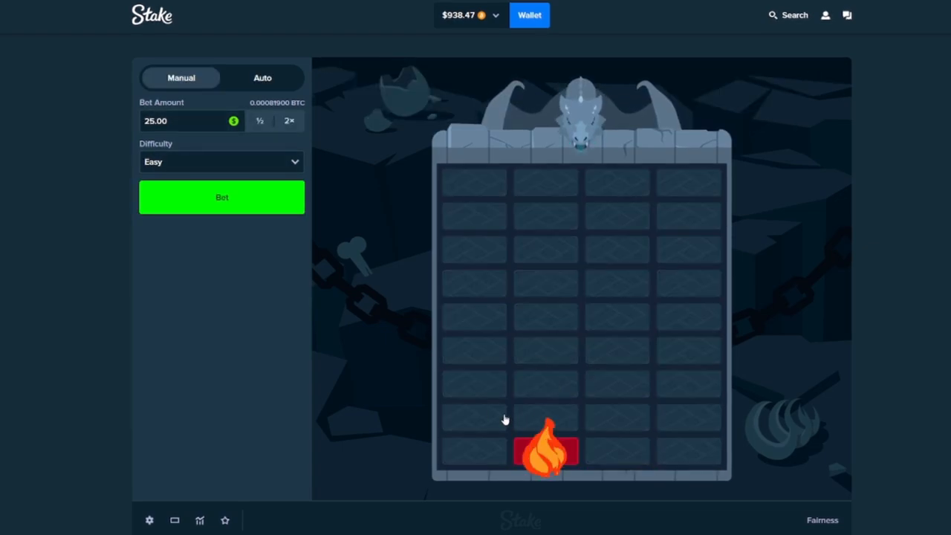
# - Climb a $5 round to 13.05x for $65.25, wallet $973.72, and view live stats
pyautogui.click(221, 196)
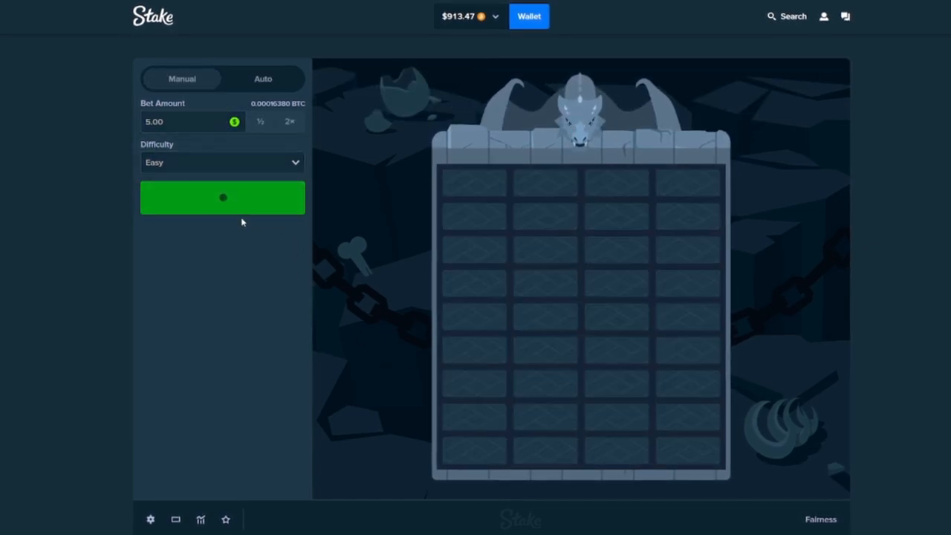
pyautogui.click(223, 197)
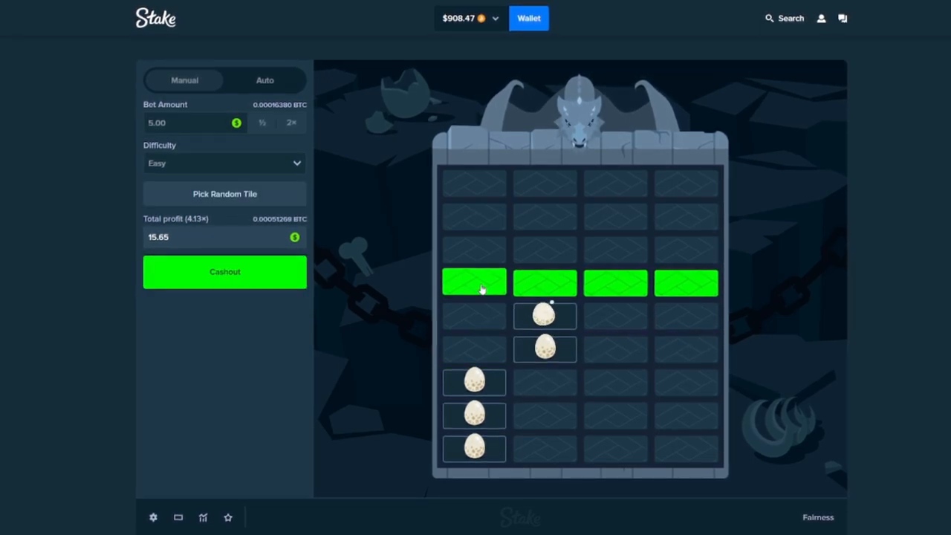
pyautogui.click(224, 271)
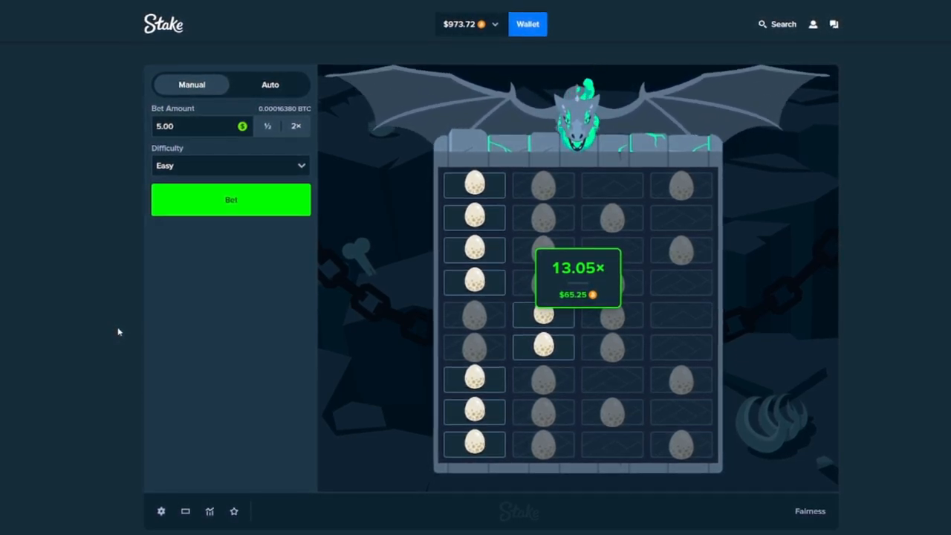
pyautogui.click(211, 512)
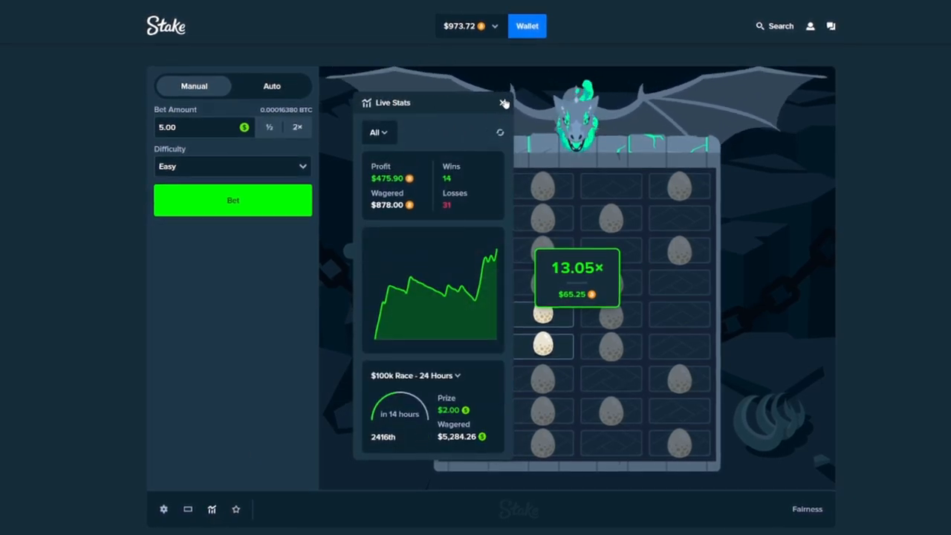
# - Withdraw the full $973.72 balance via the Wallet dialog, leaving $0.00
pyautogui.click(526, 26)
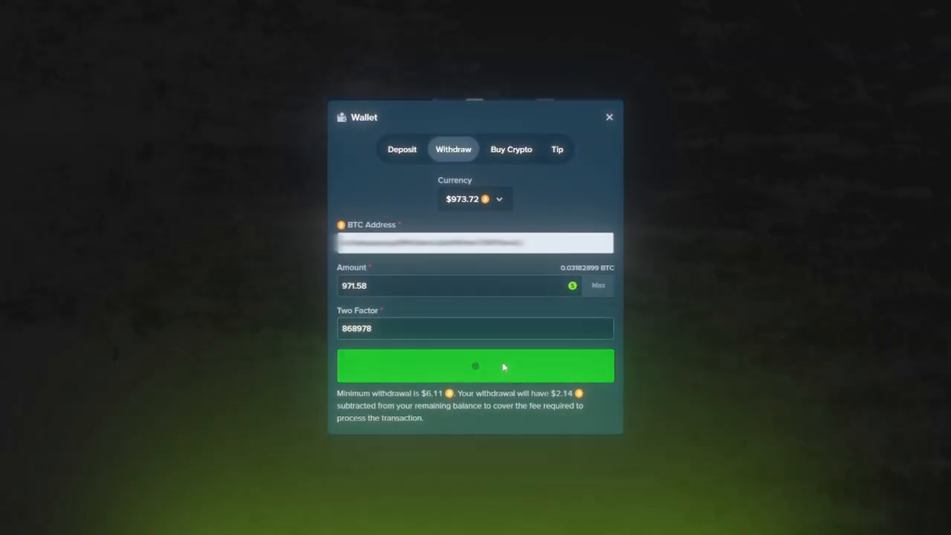
pyautogui.click(476, 366)
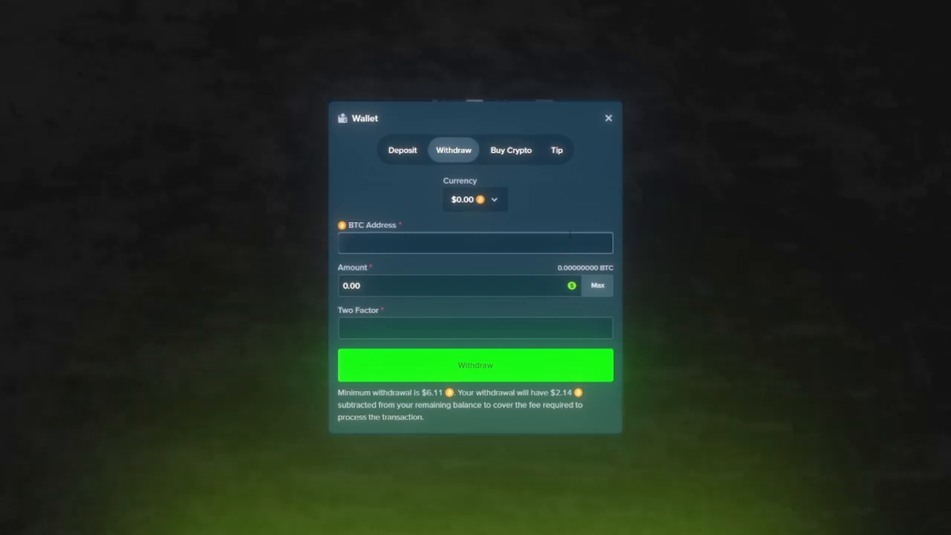